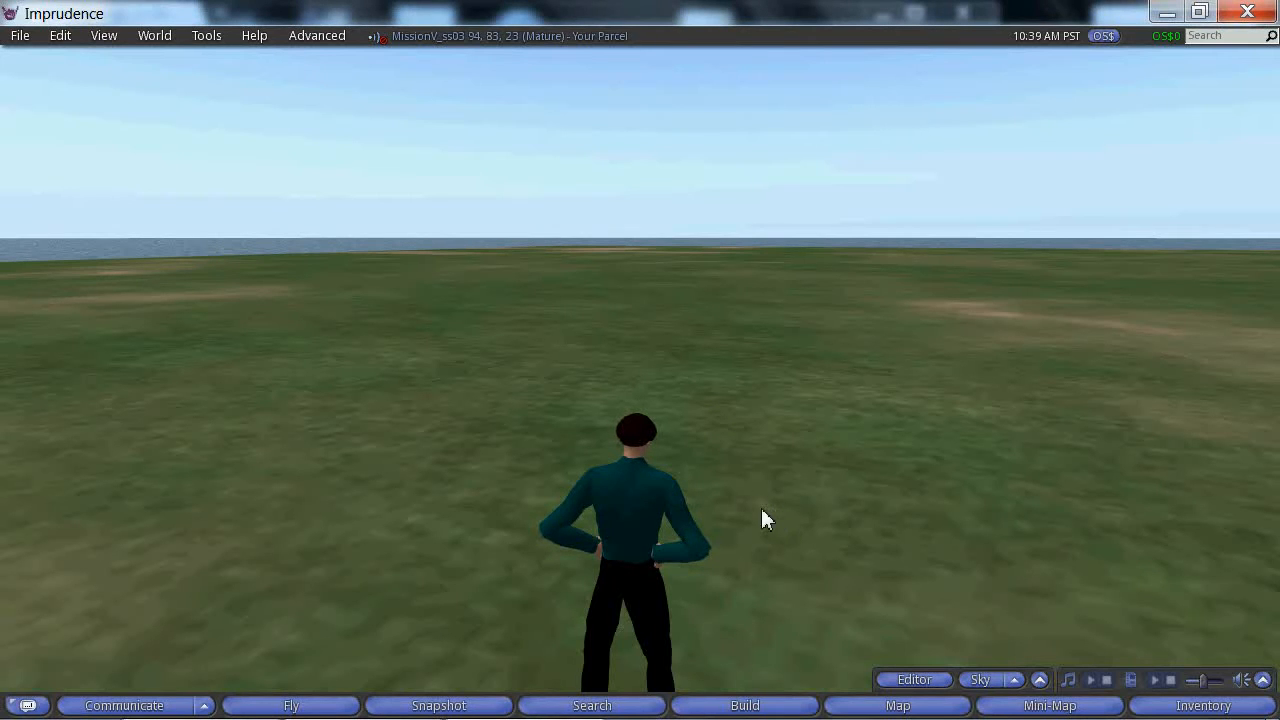
{"action": "mouse_move", "coordinate": [667, 478]}
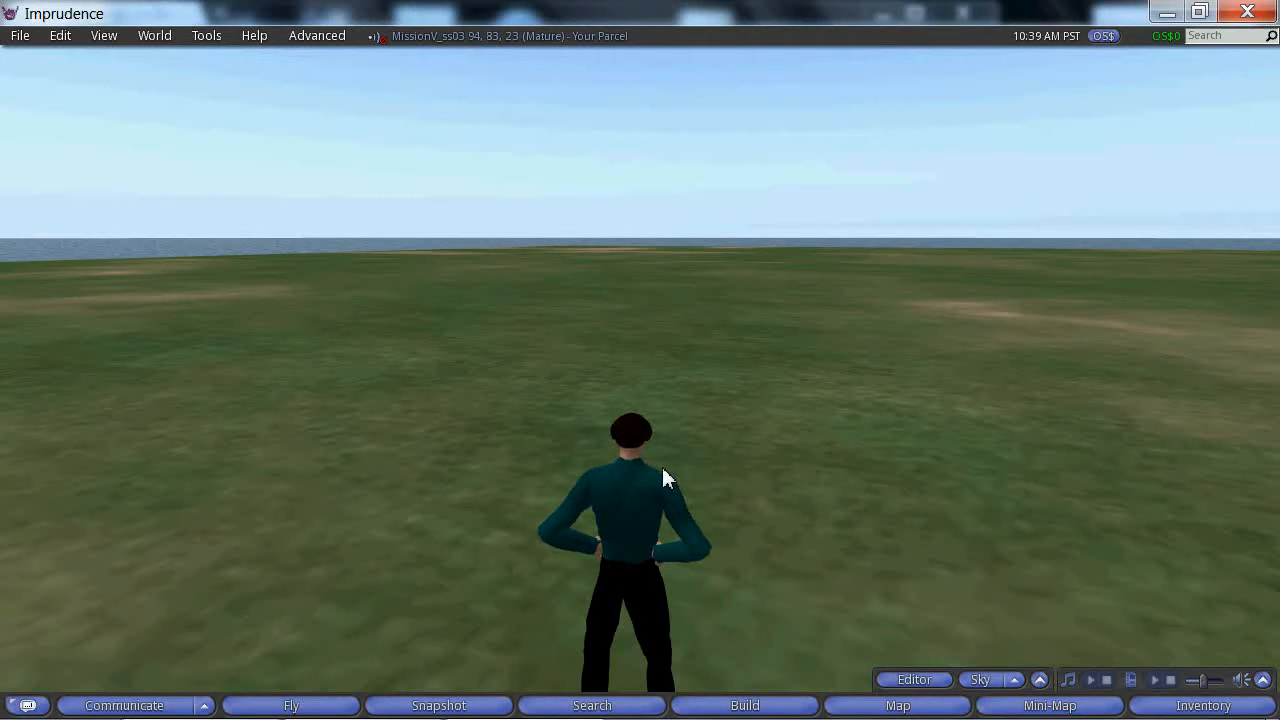
{"action": "mouse_move", "coordinate": [640, 415]}
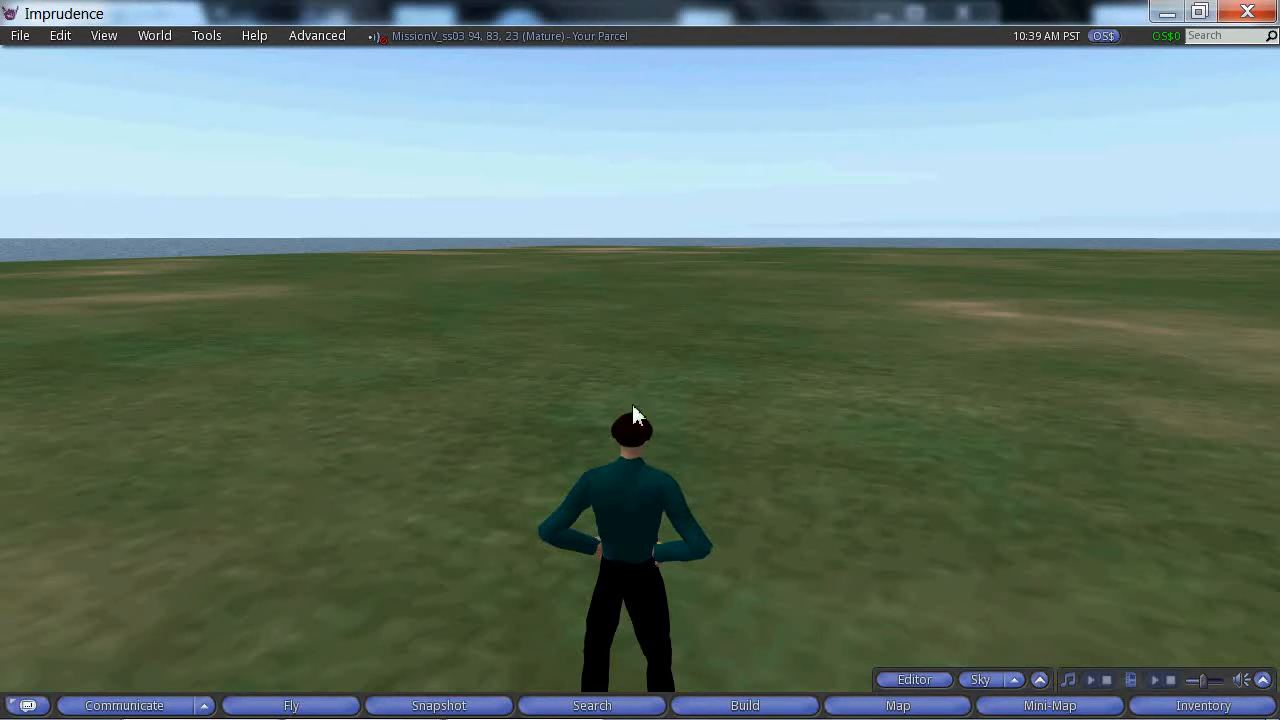